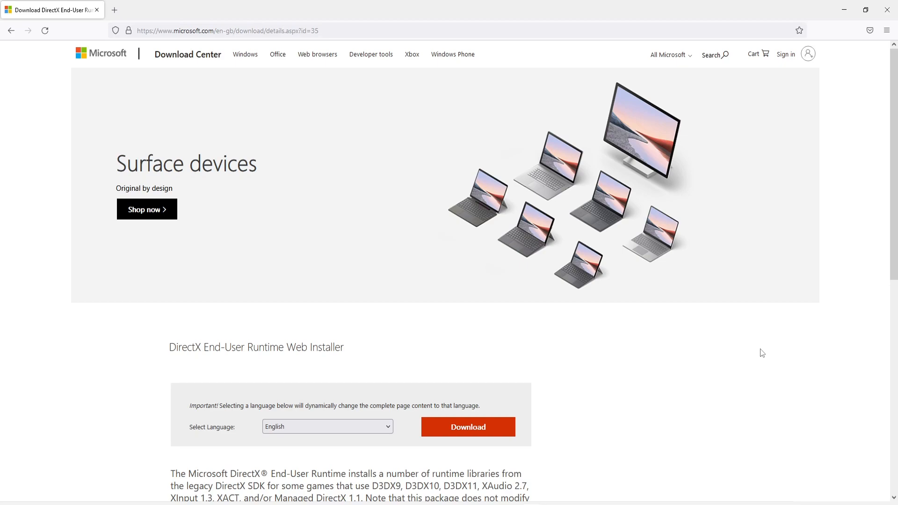
Step: Request the DirectX End-User Runtime Web Installer download from the Download Center page
scroll(down, 3)
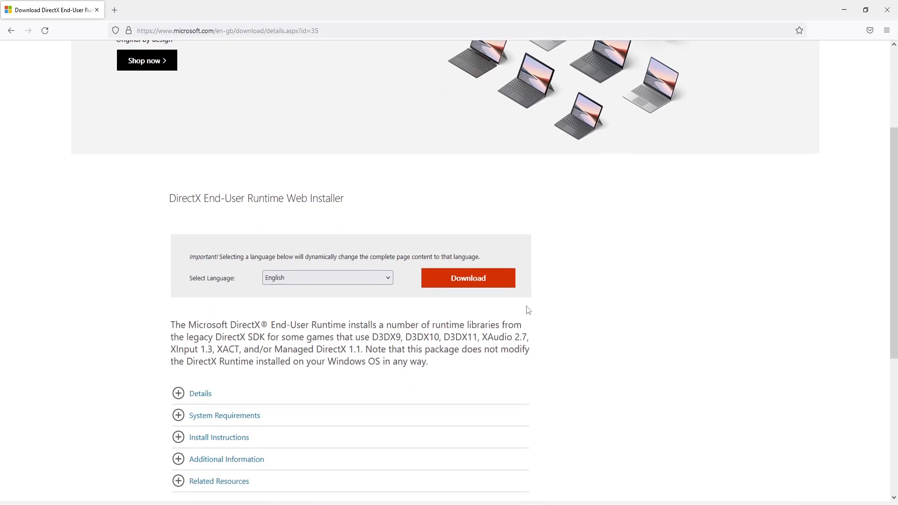
click(468, 278)
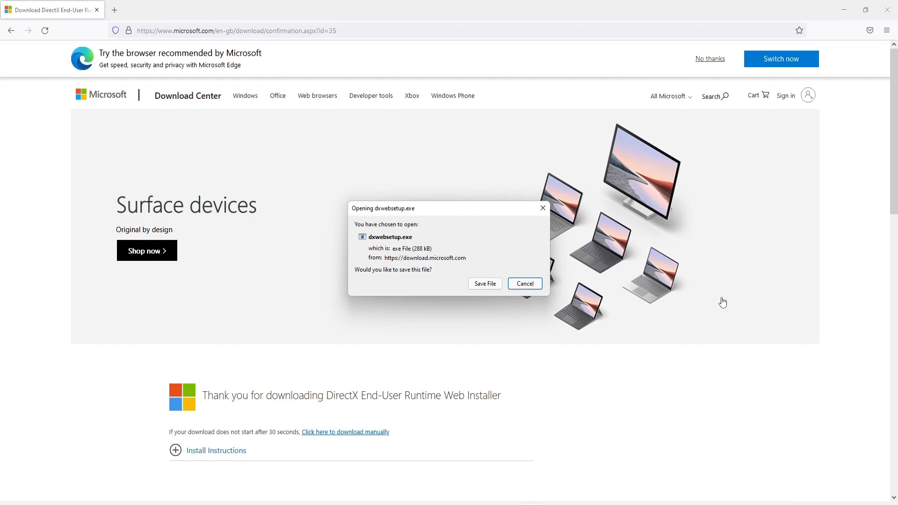
Step: Choose Save File to keep dxwebsetup.exe on the computer
click(523, 284)
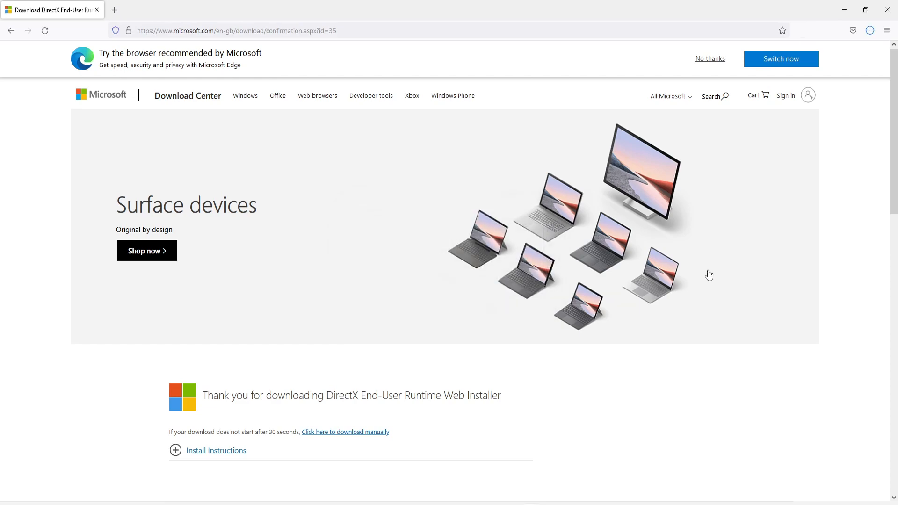
mouse_move(791, 311)
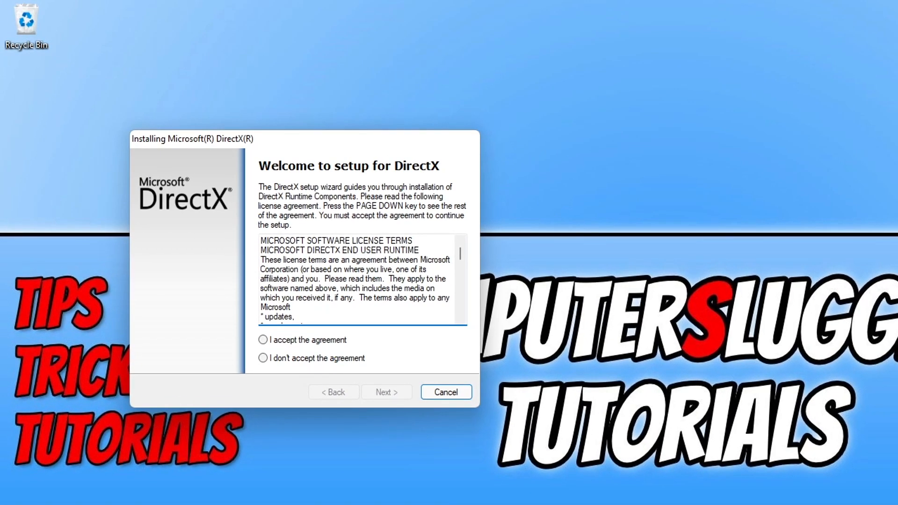
mouse_move(393, 358)
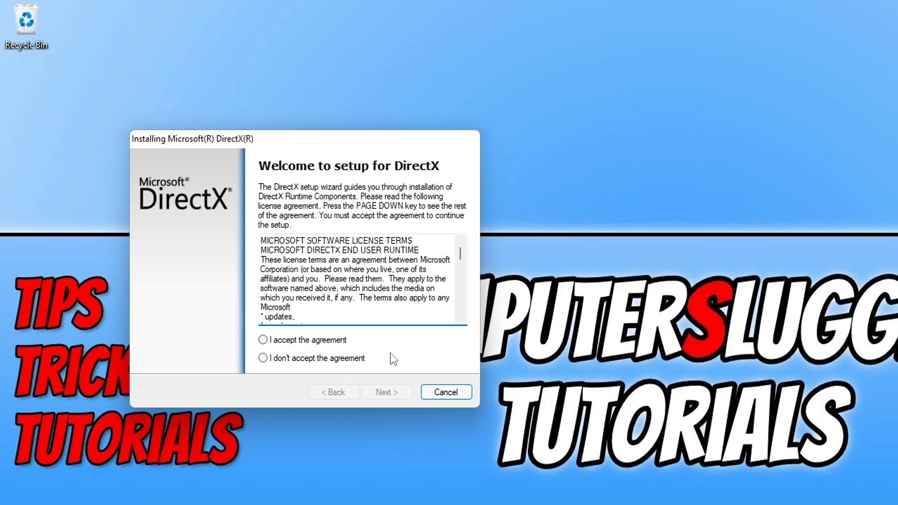
Step: Accept the DirectX licence, untick Install the Bing Bar, and start installing
click(263, 339)
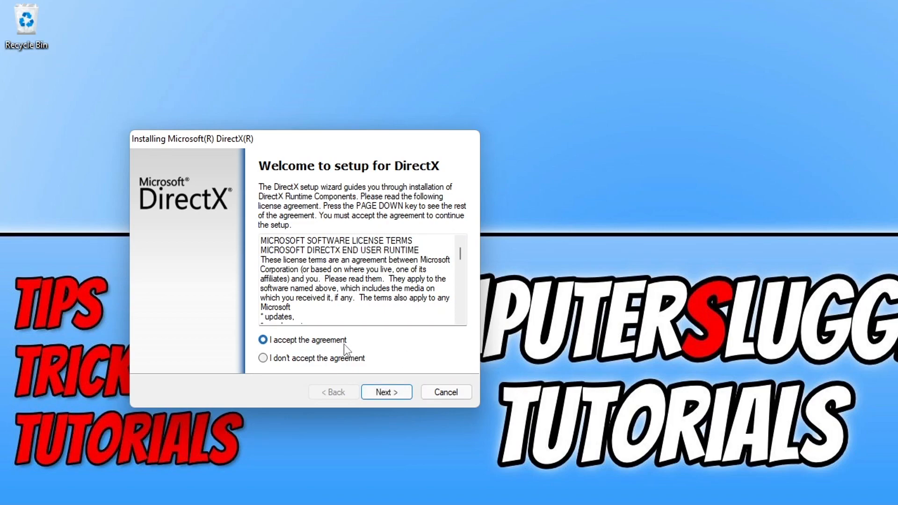
click(385, 393)
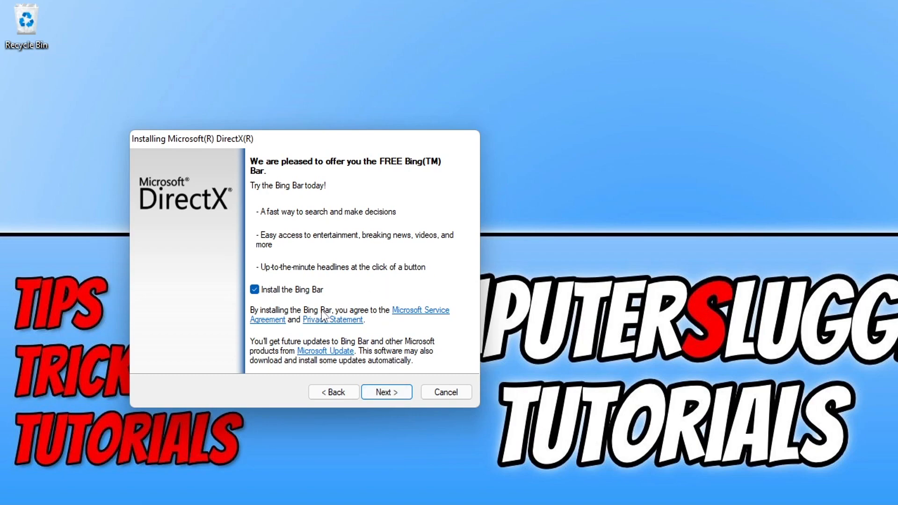
click(254, 289)
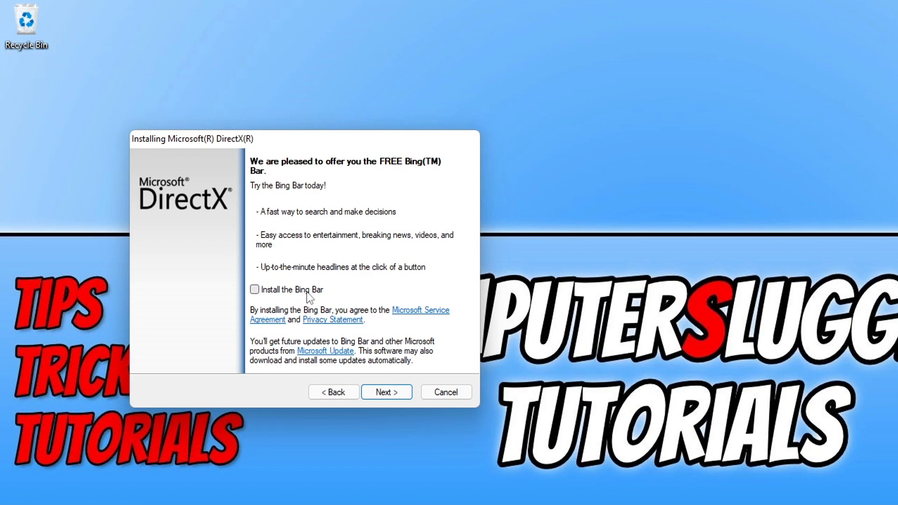
click(386, 393)
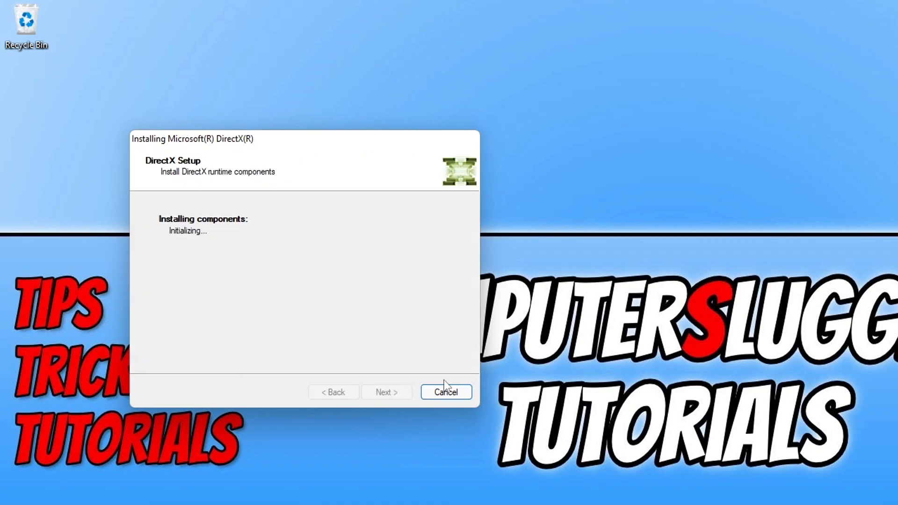
mouse_move(710, 317)
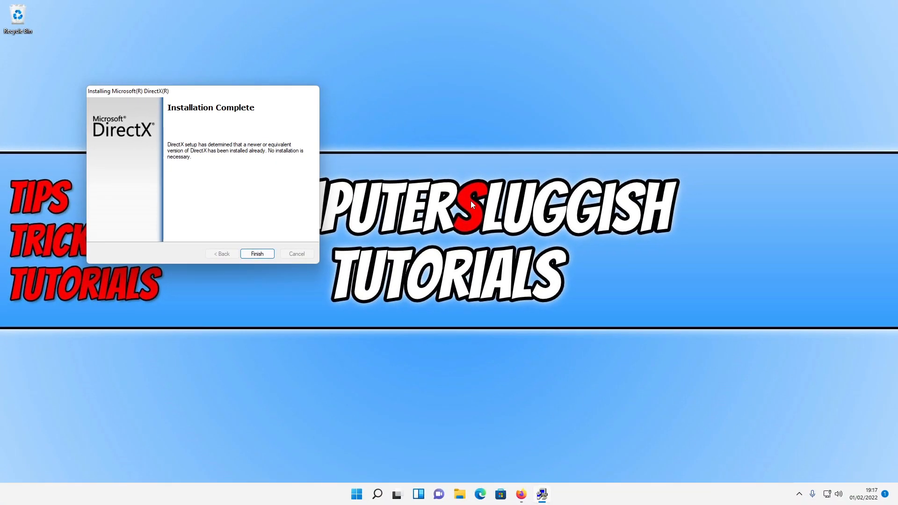
Step: Finish DirectX Setup after it reports a newer or equivalent version installed
click(256, 253)
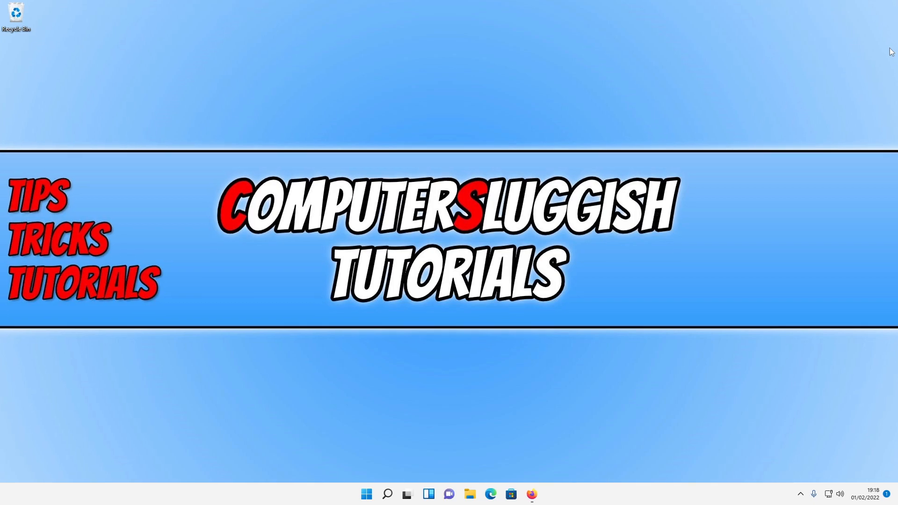
Step: Search Start for Disk Clean-up and launch it
click(366, 494)
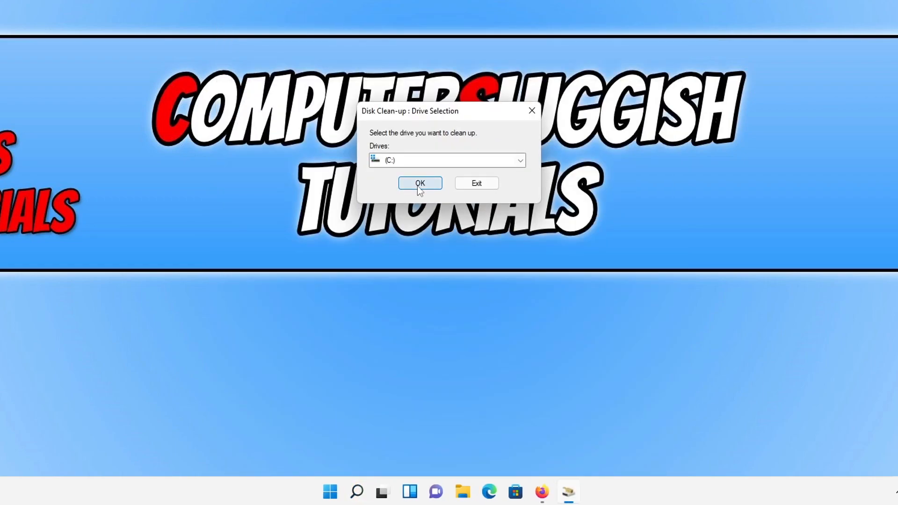
Step: Pick drive C: and tick only DirectX Shader Cache, unticking Temporary Internet Files
click(420, 183)
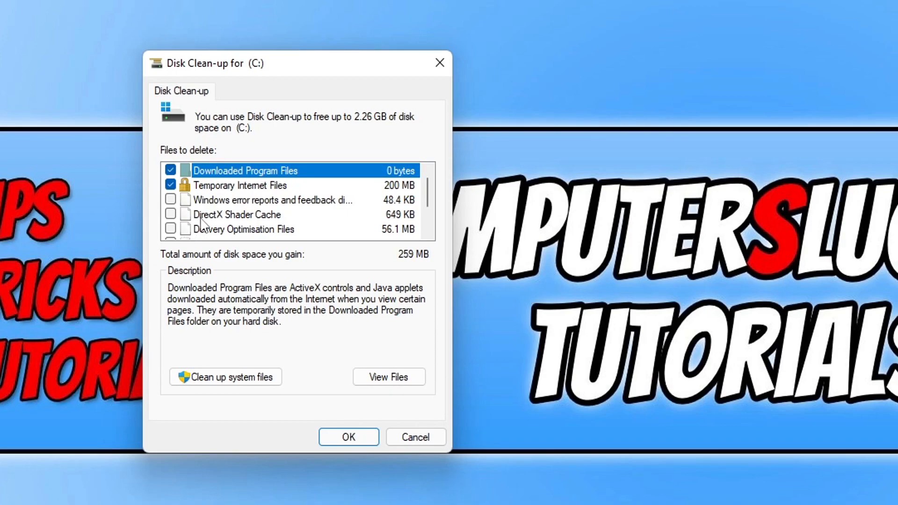
click(246, 214)
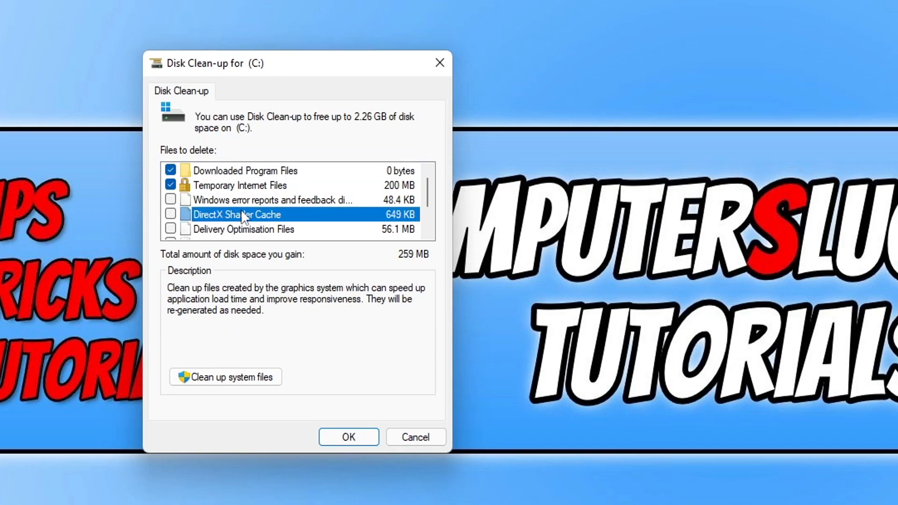
click(171, 214)
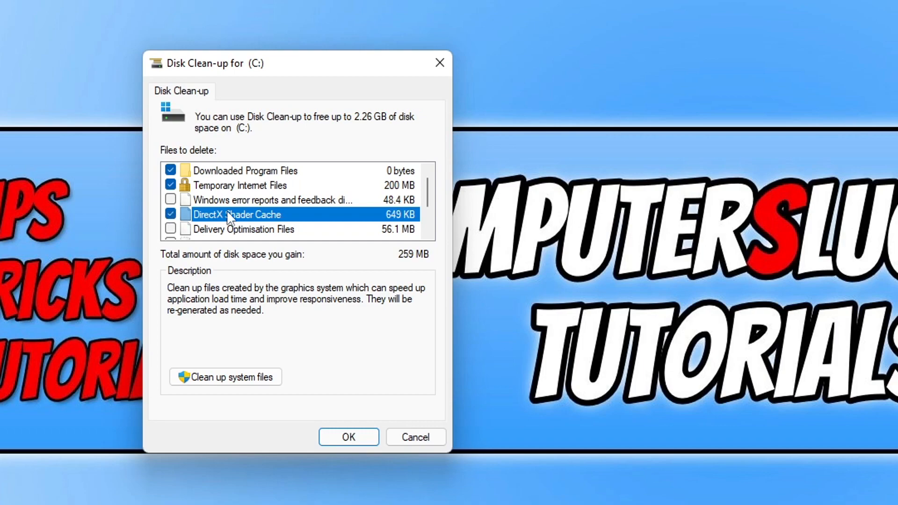
click(171, 186)
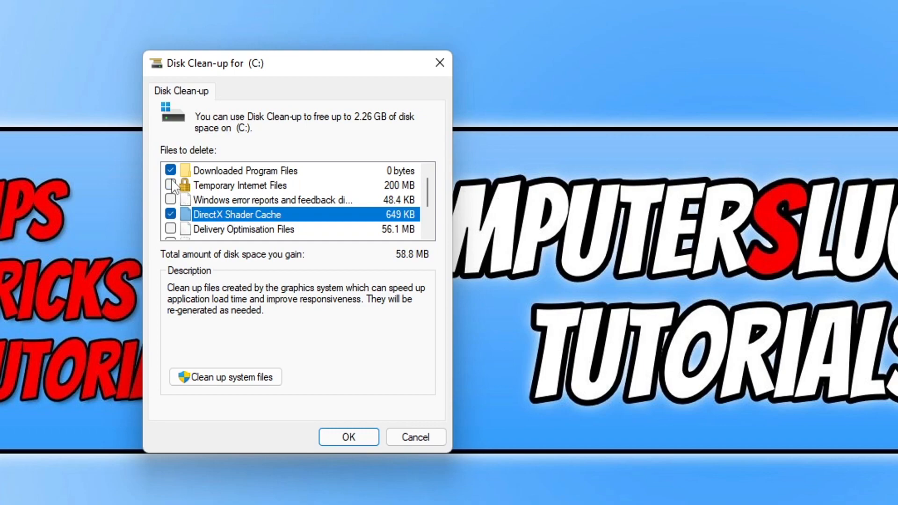
scroll(down, 3)
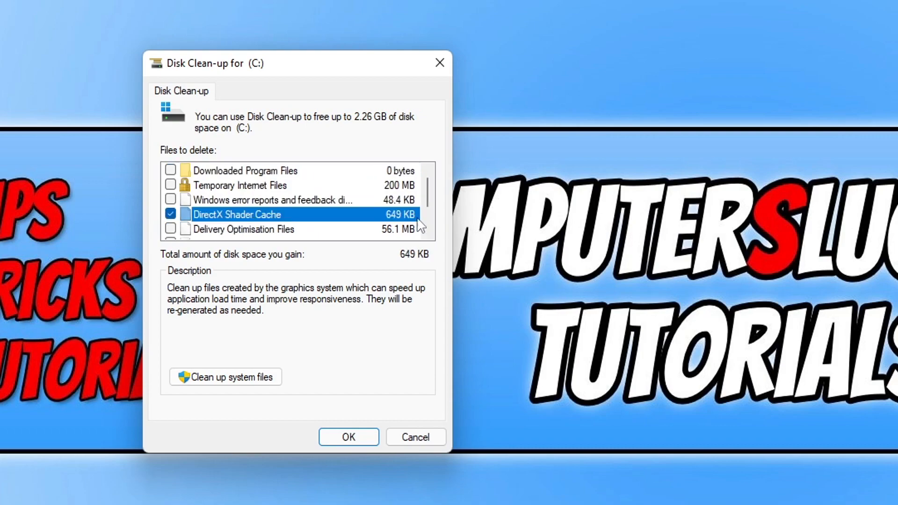
mouse_move(541, 230)
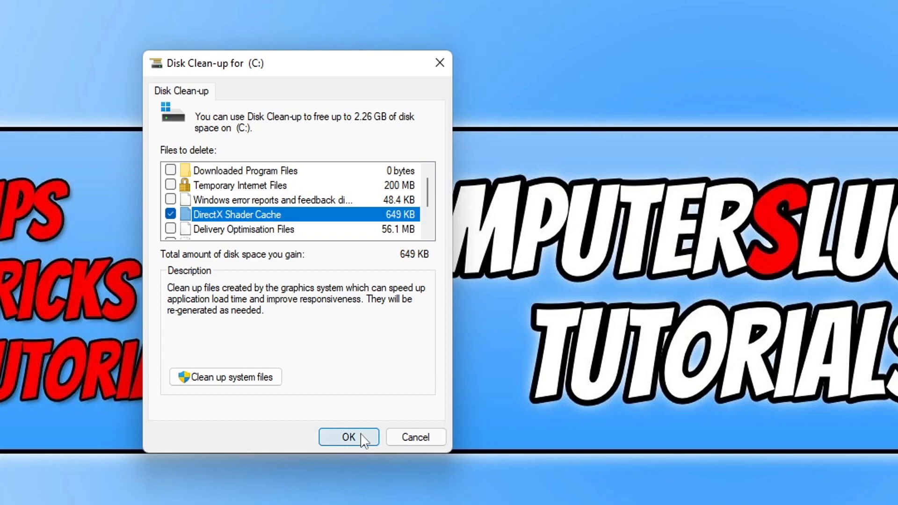
Step: Confirm permanently deleting the marked DirectX Shader Cache files from C:
click(347, 437)
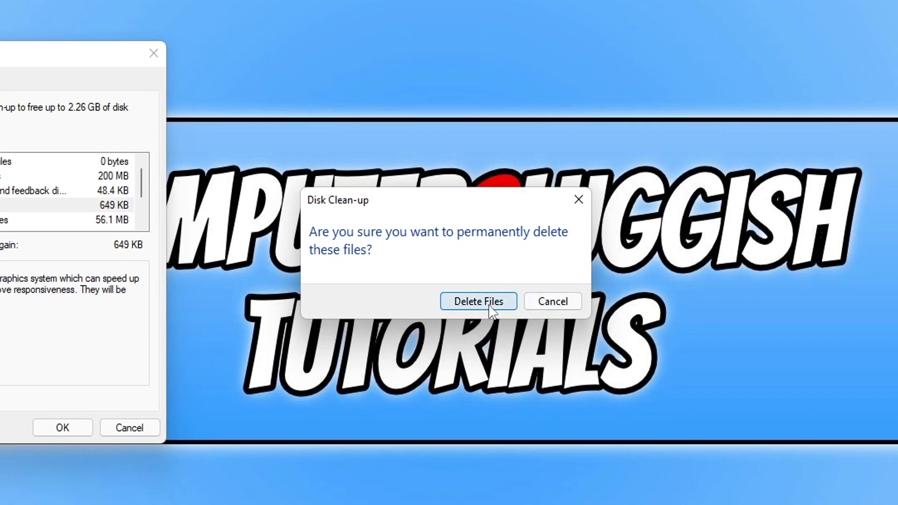
click(478, 301)
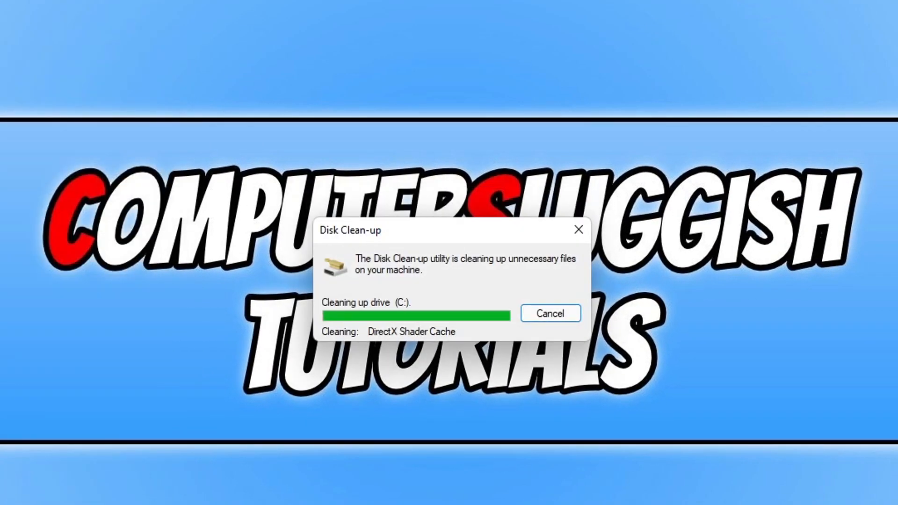